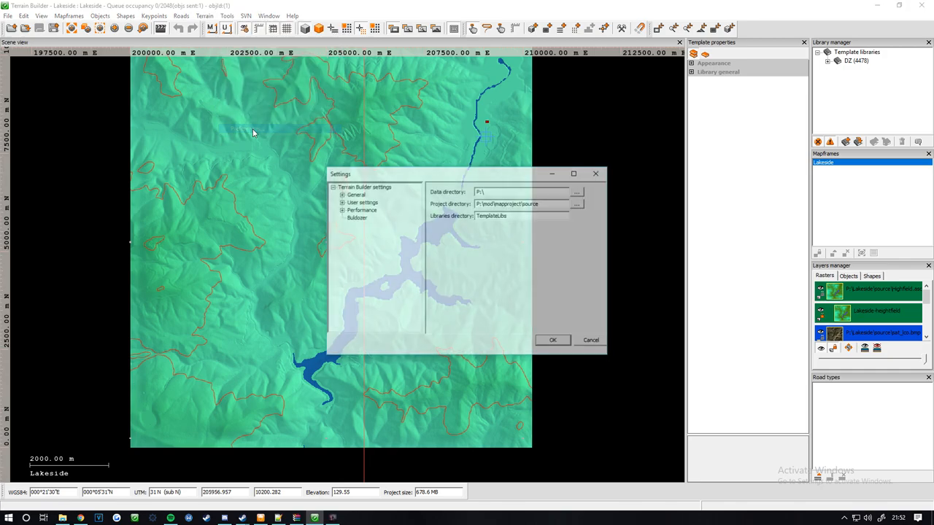
Step: Show the Buldozer preferences page with its exe path, launch parameters and data directory
click(356, 217)
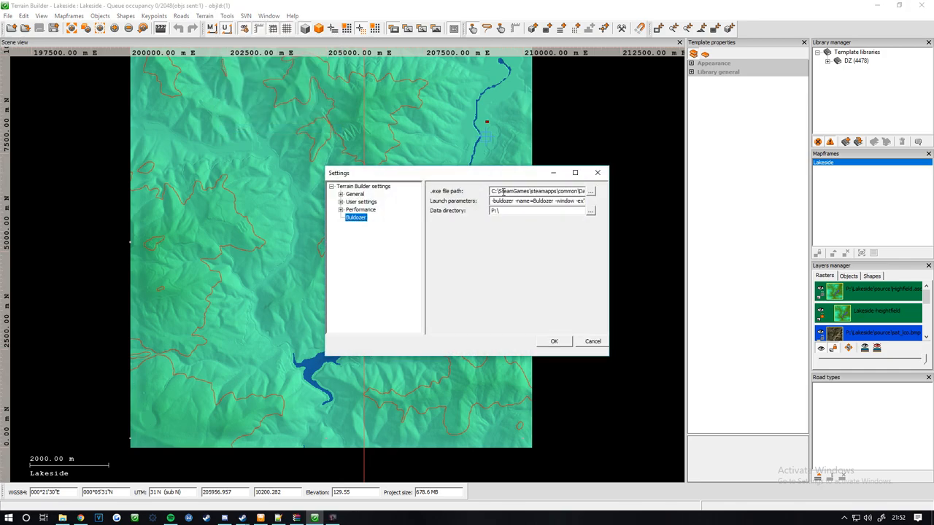
Step: Add '-noLogs -noAsserts -cfg=buldozer.cfg' to the Buldozer launch parameters and confirm the settings
click(540, 190)
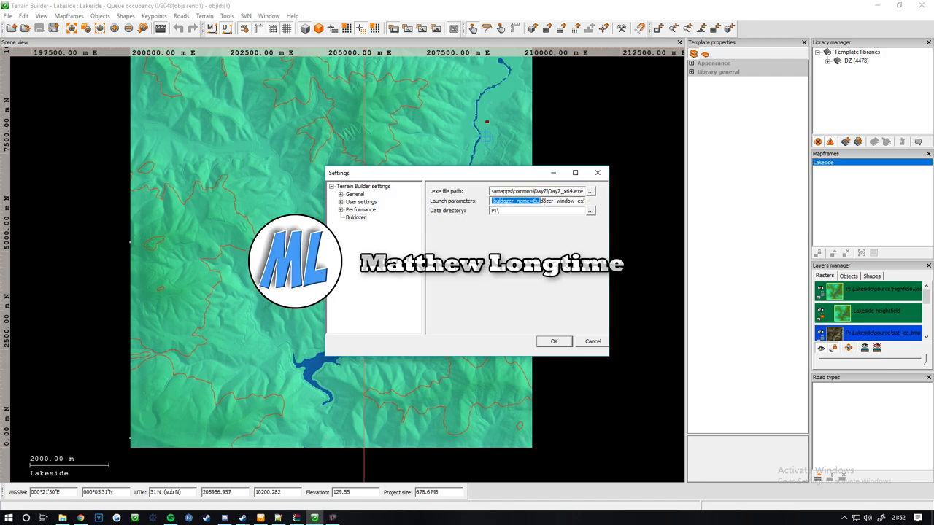
text(-noLogs -noAsserts -cfg=buldozer.cfg)
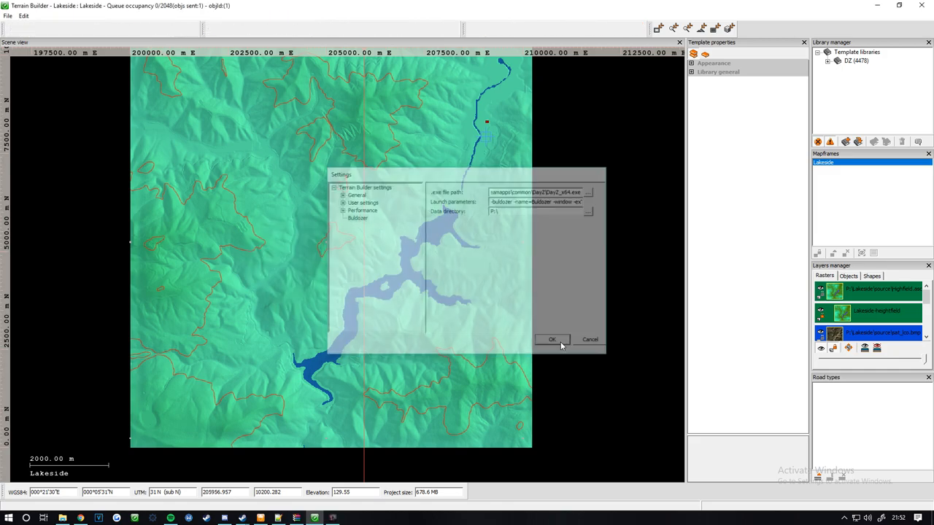
click(551, 338)
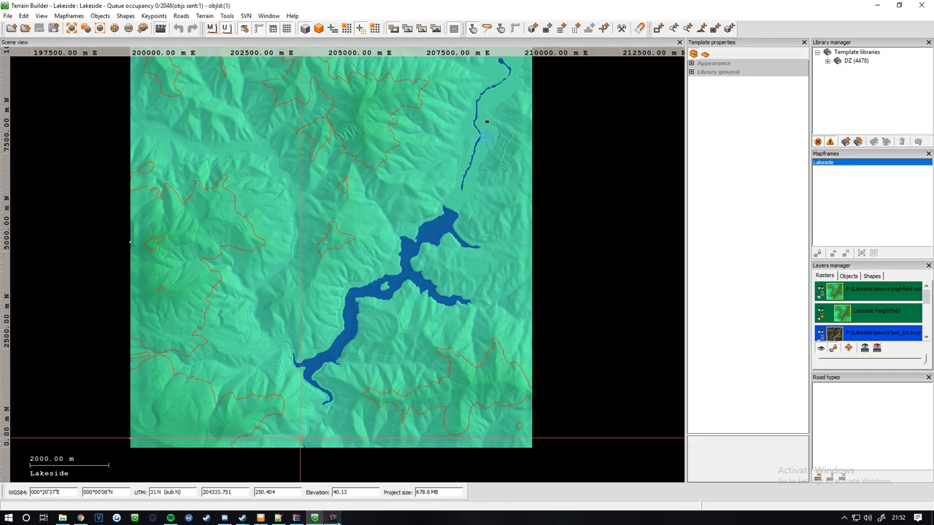